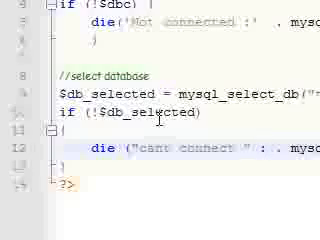
- Scroll through connectionfile.php and add blank lines after the closing brace, before ?>
scroll("up", 3)
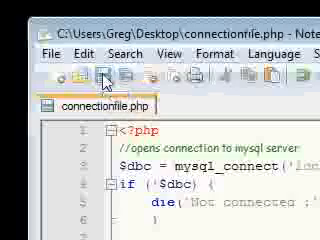
scroll("down", 3)
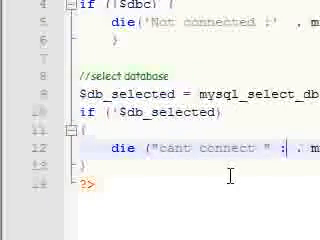
scroll("up", 3)
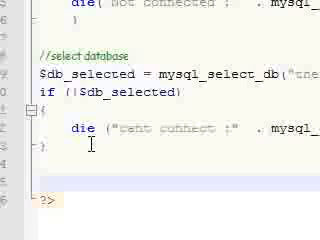
scroll("down", 3)
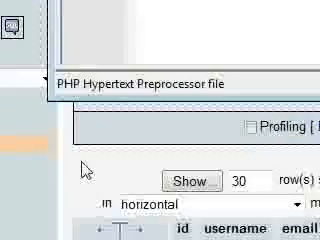
scroll("down", 3)
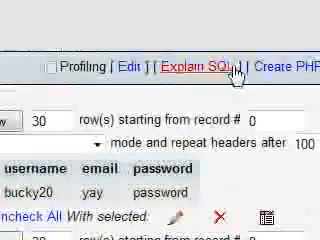
left_click(290, 66)
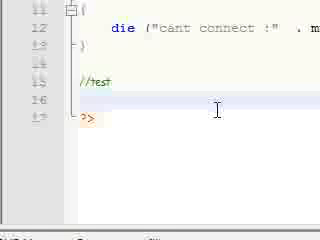
- Write $query="UPDATE game SET ..."; under the //test comment
type("$")
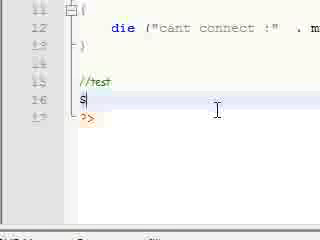
type("query")
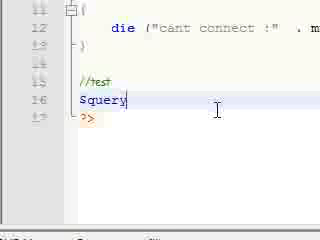
type("=")
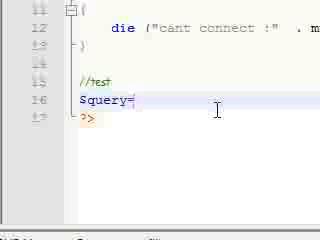
type("\"")
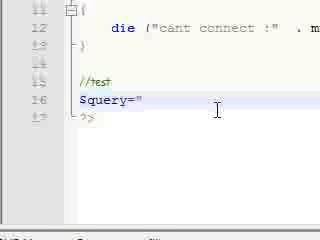
type("\"")
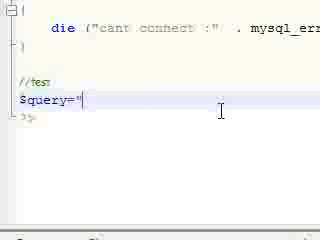
type("\"")
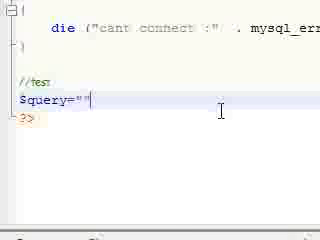
type(";")
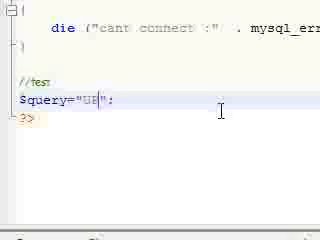
type("PDATE game")
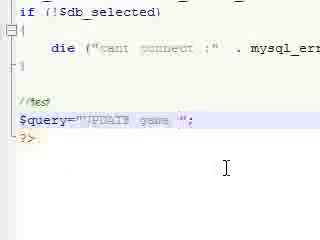
type("SET email='na")
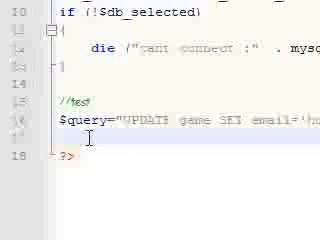
- Write $result=mysql_query($query); below the query line
type("$resuly")
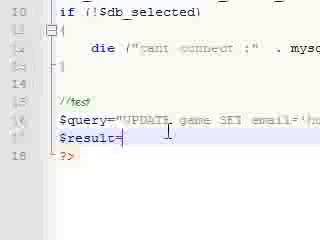
type("mysq")
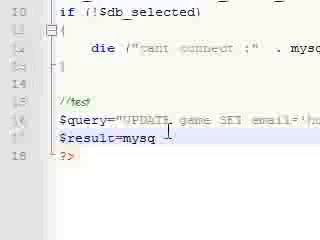
type("l_query")
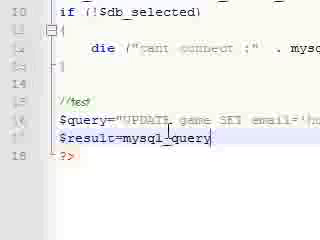
type("($query);")
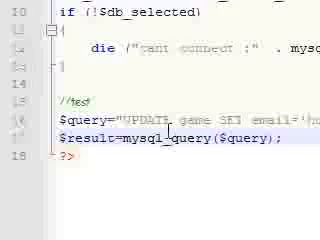
scroll("up", 3)
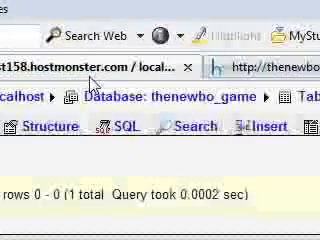
scroll("down", 3)
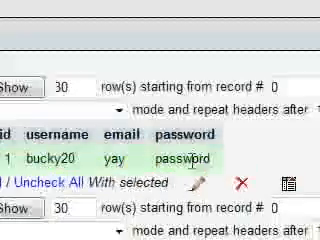
double_click(128, 161)
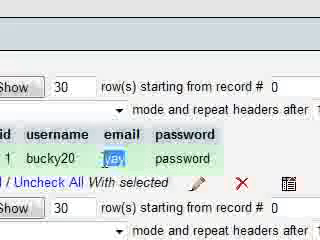